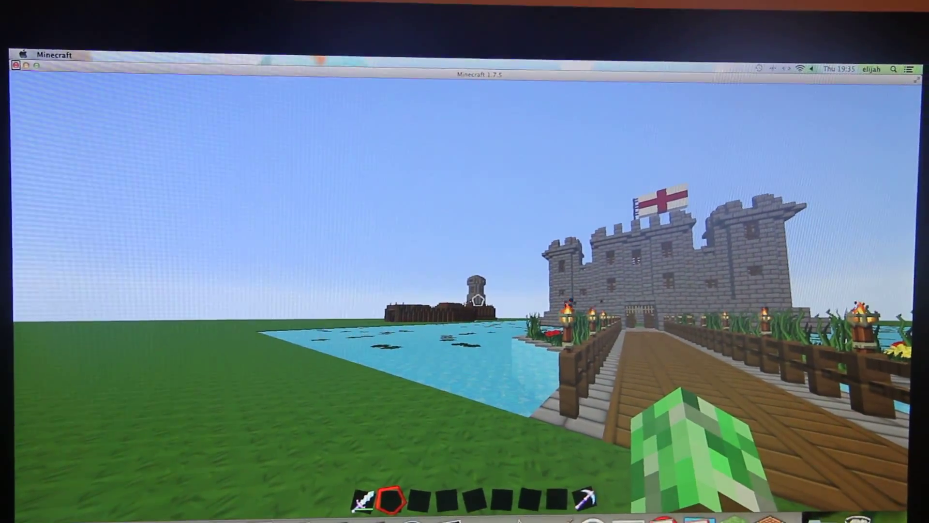
{"action": "mouse_move", "coordinate": [465, 262]}
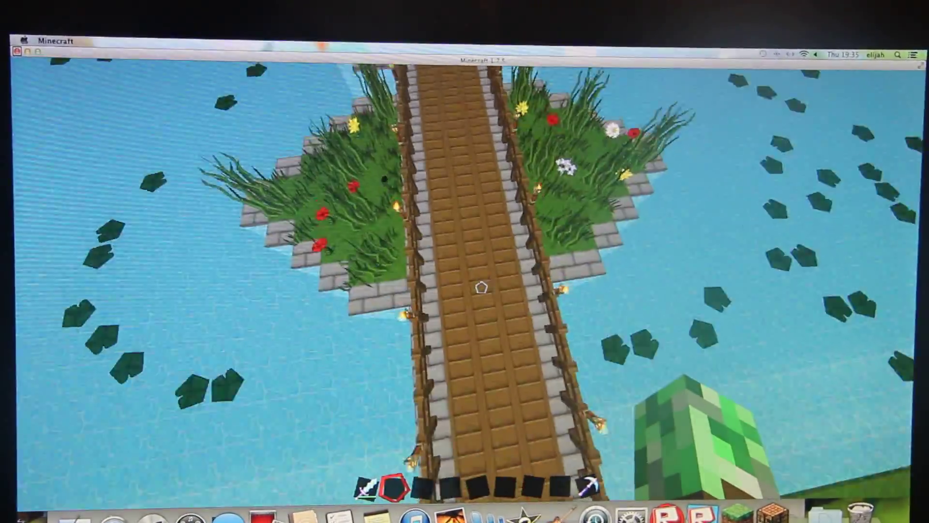
{"action": "mouse_move", "coordinate": [464, 262]}
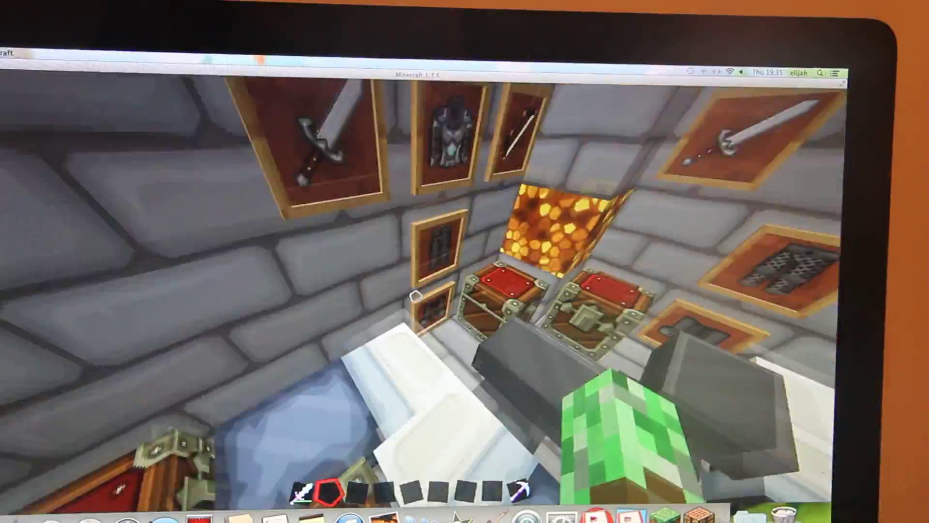
{"action": "mouse_move", "coordinate": [465, 261]}
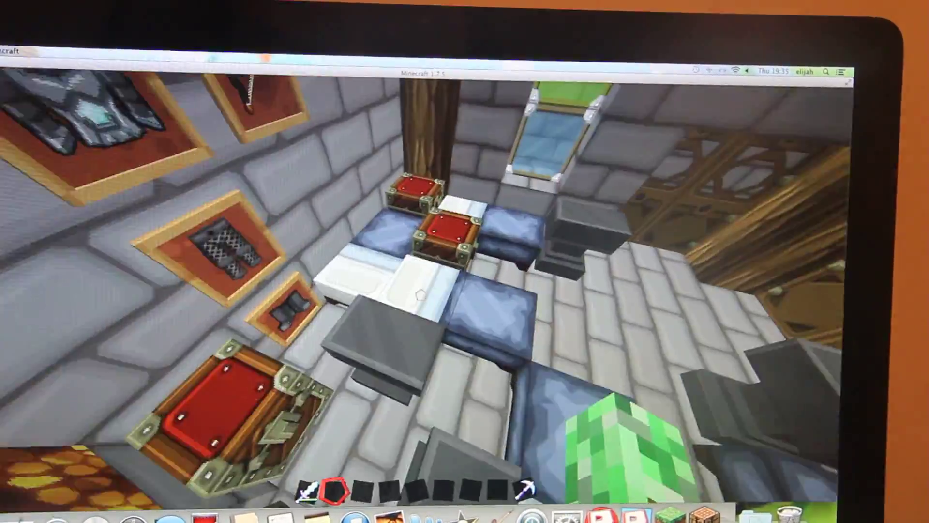
{"action": "mouse_move", "coordinate": [432, 315]}
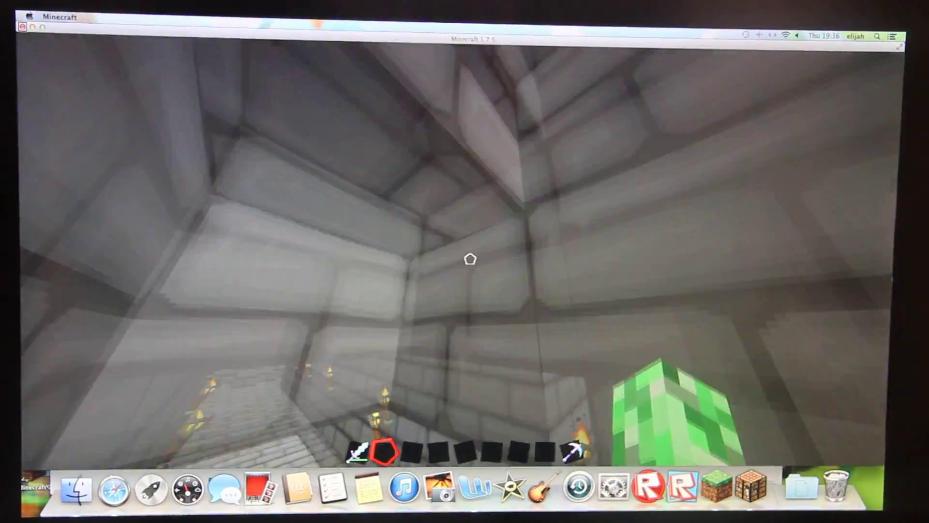
{"action": "mouse_move", "coordinate": [465, 261]}
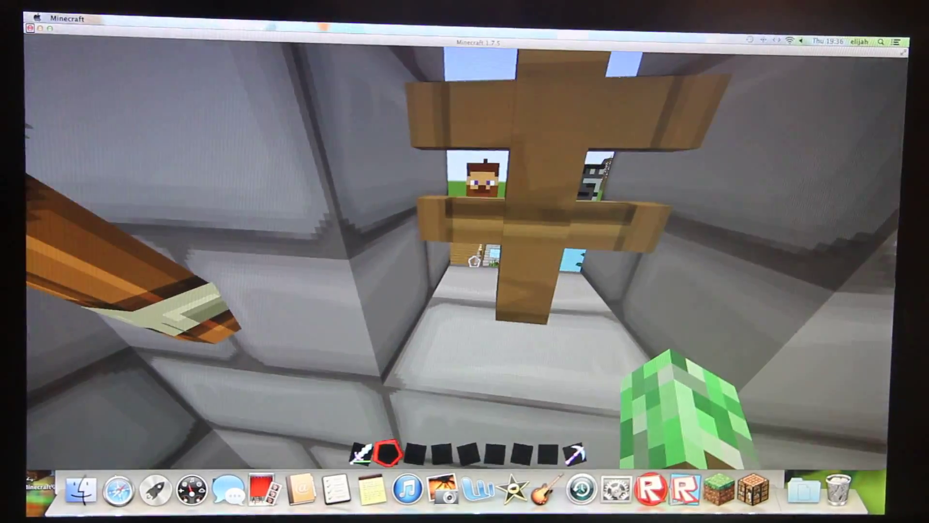
{"action": "mouse_move", "coordinate": [464, 255]}
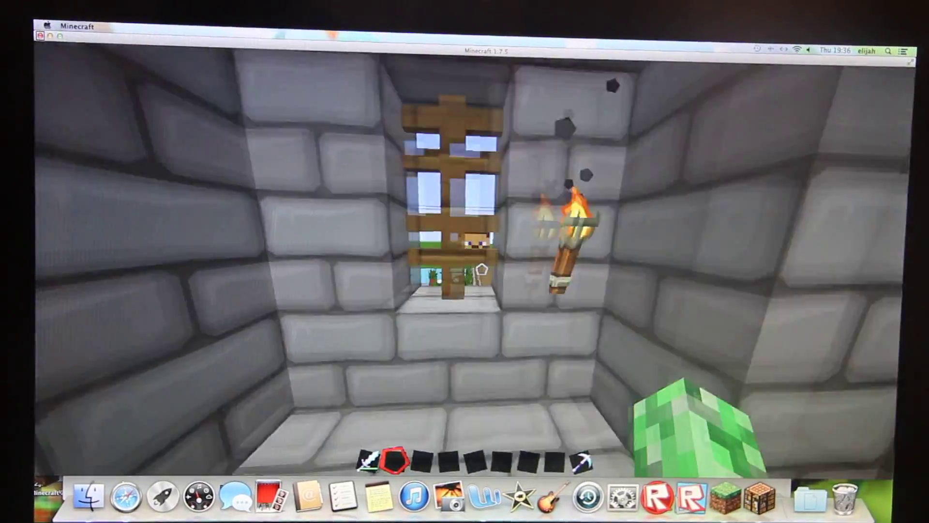
{"action": "mouse_move", "coordinate": [465, 262]}
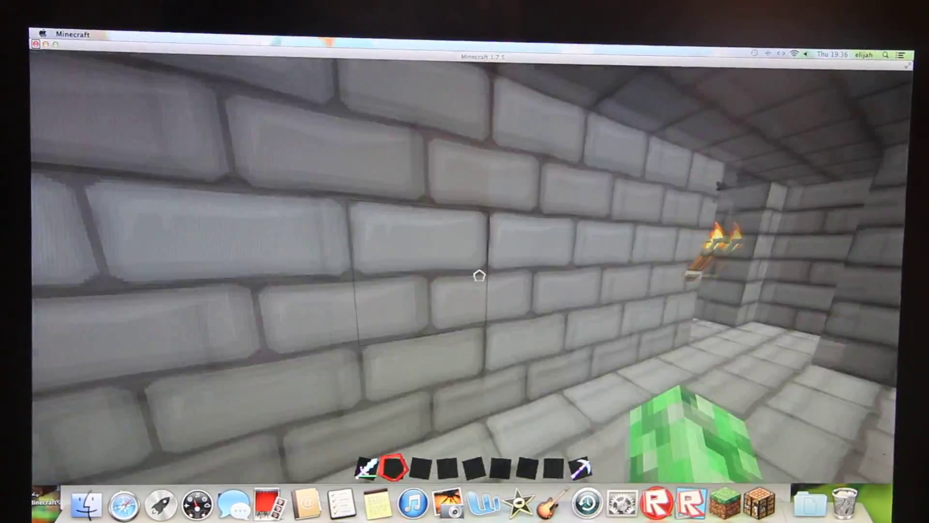
{"action": "mouse_move", "coordinate": [473, 283]}
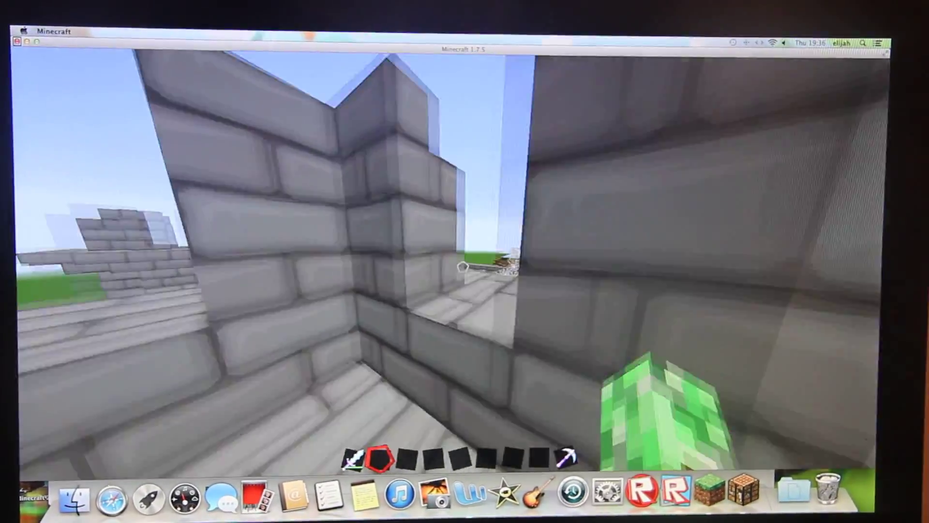
{"action": "mouse_move", "coordinate": [464, 261]}
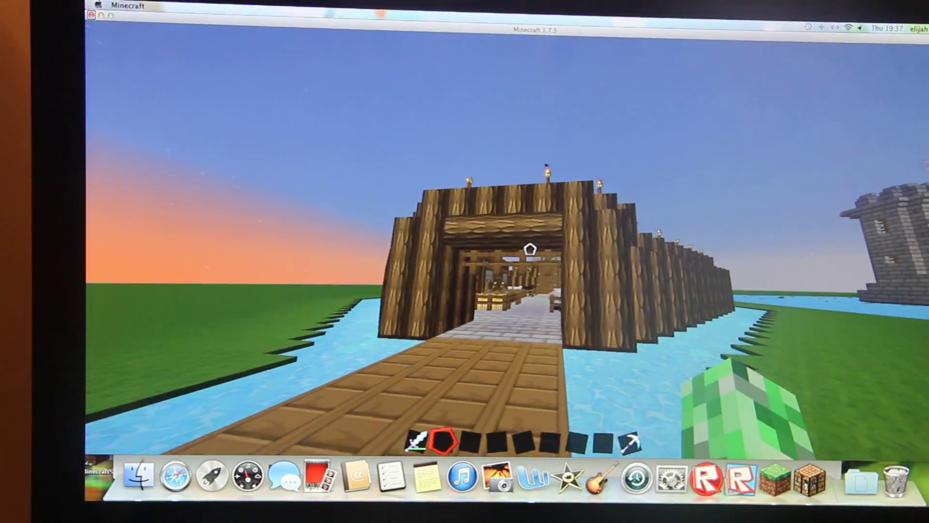
Walk forward across the moat bridge toward the lit gatehouse of the log palisade castle
{"action": "key", "text": "w"}
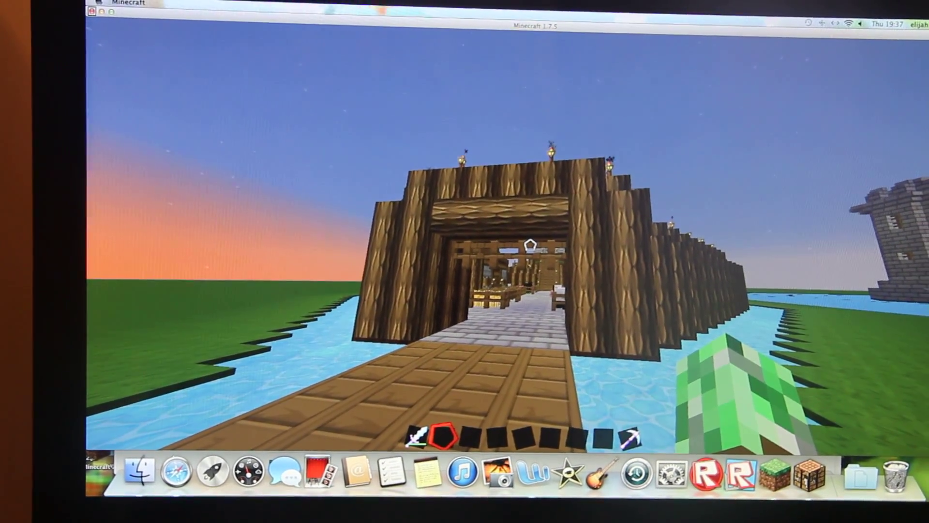